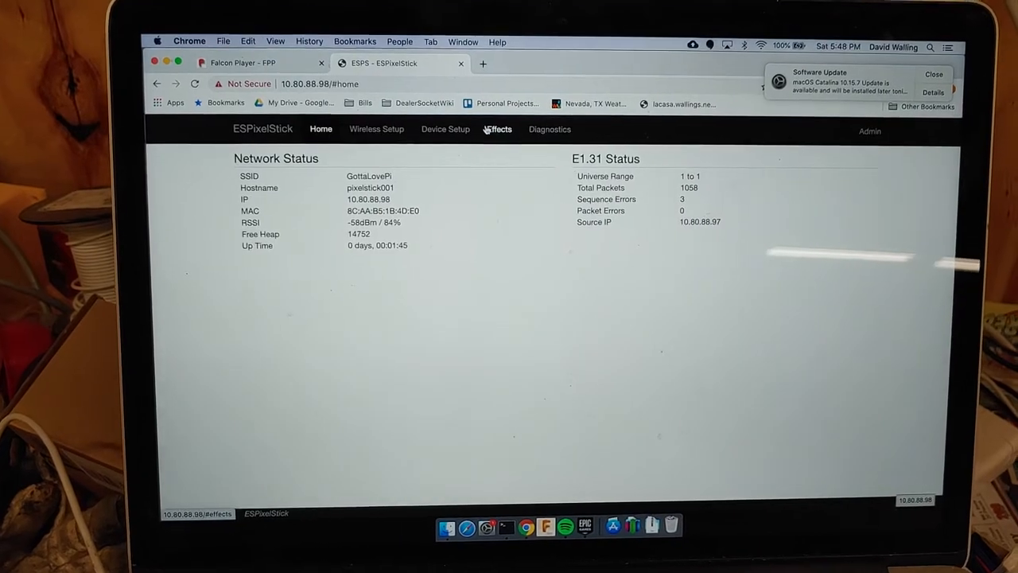
Show the Effects settings with the Solid effect's colour, speed, brightness and idle options.
{"action": "left_click", "coordinate": [497, 129]}
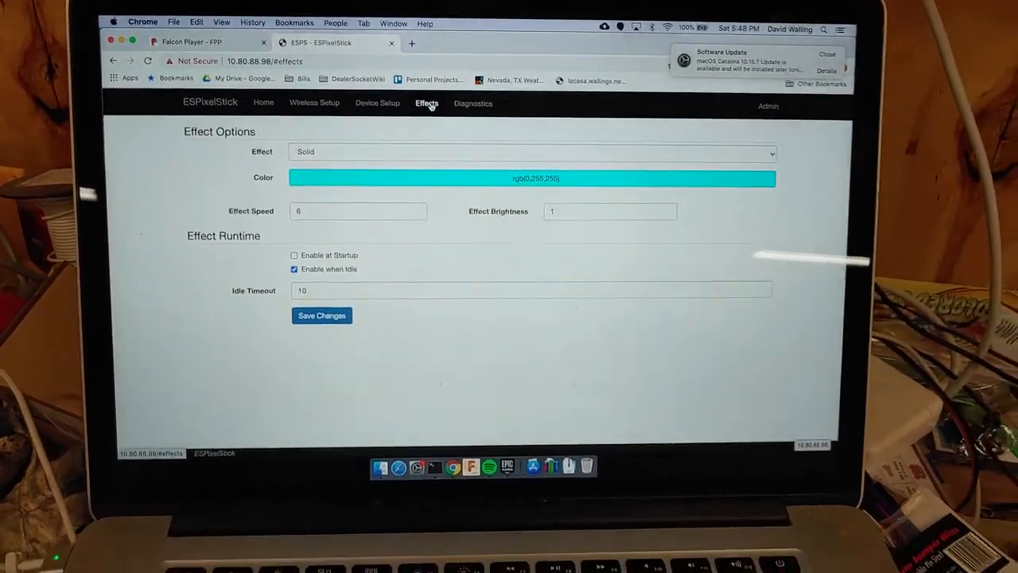